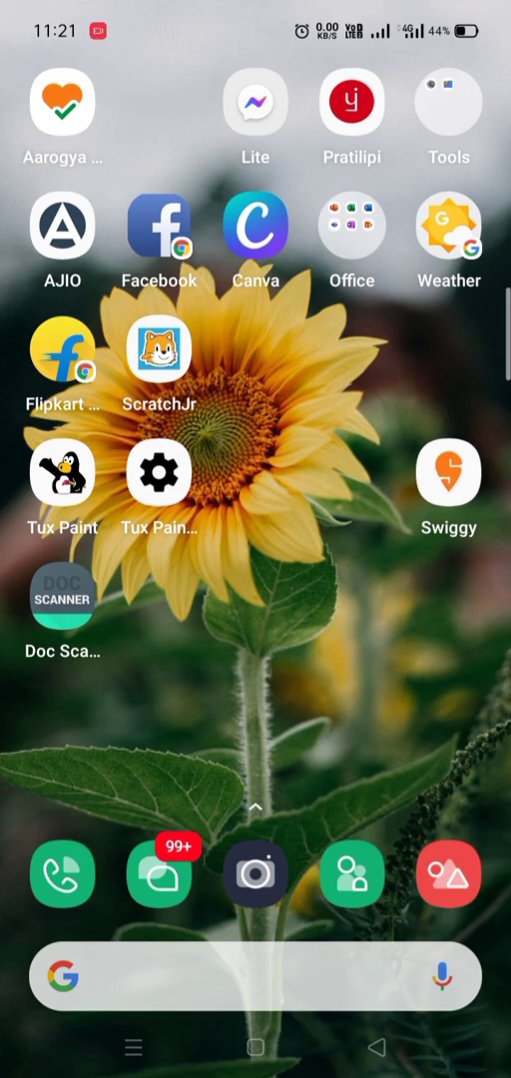
- Launch the Doc Scanner app from the phone's home screen
click(62, 597)
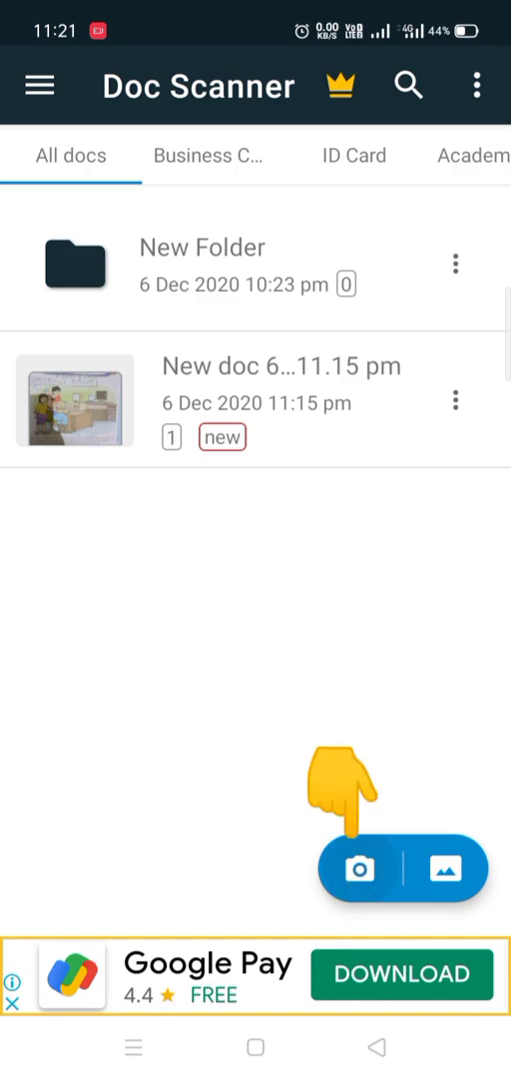
- Start a new document scan and capture the Evolution of Computers page
click(359, 866)
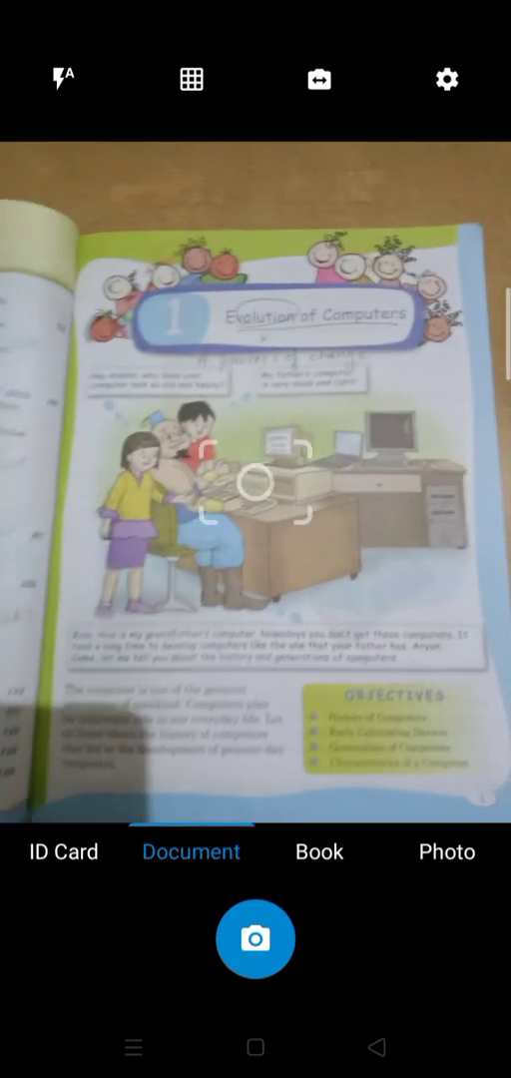
click(255, 938)
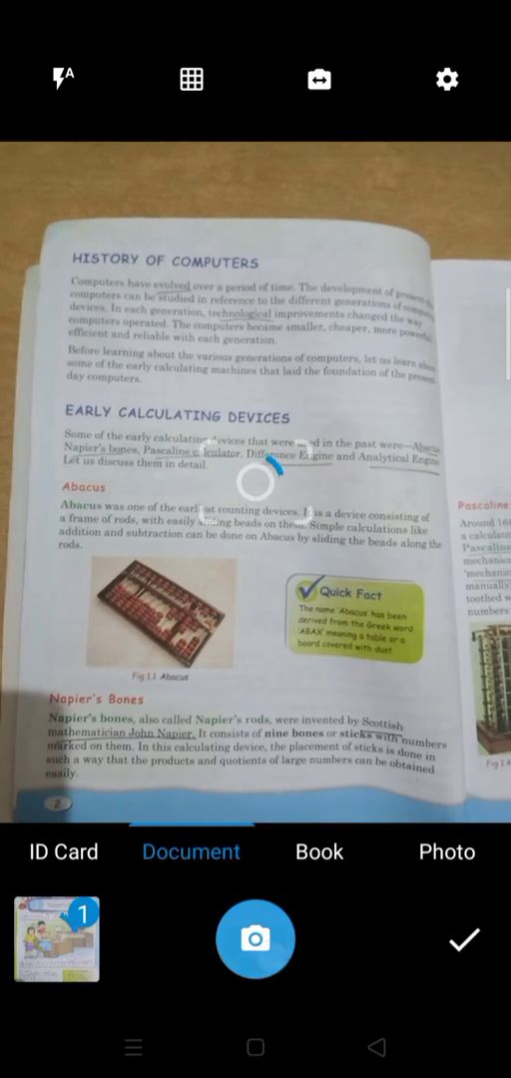
- Finish scanning, keep both captured pages, and leave the page review
click(256, 937)
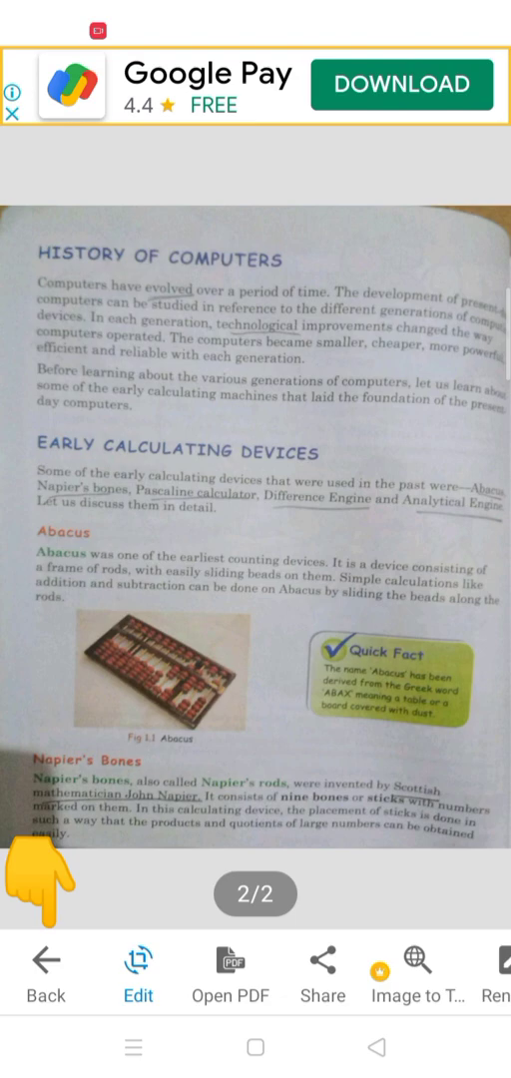
click(44, 968)
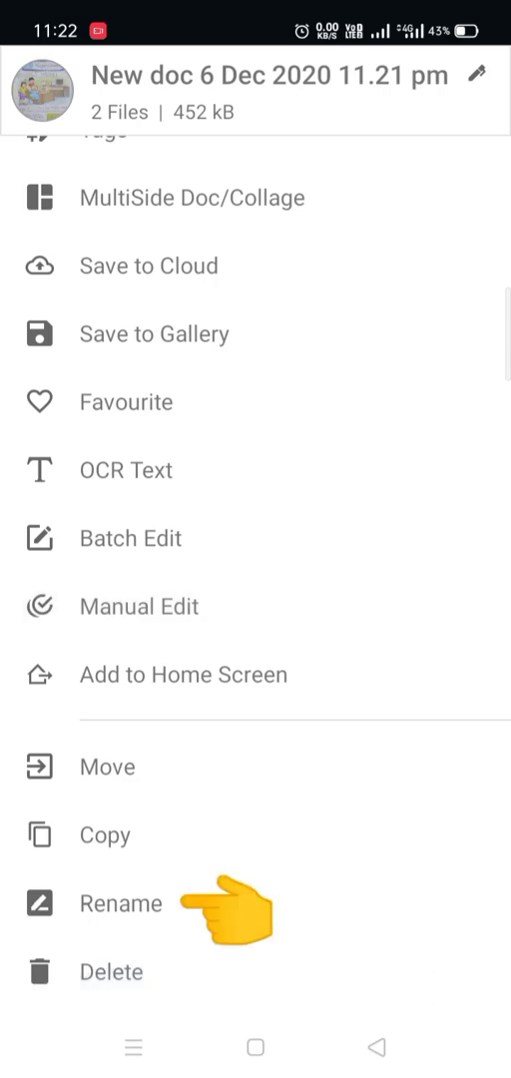
click(120, 903)
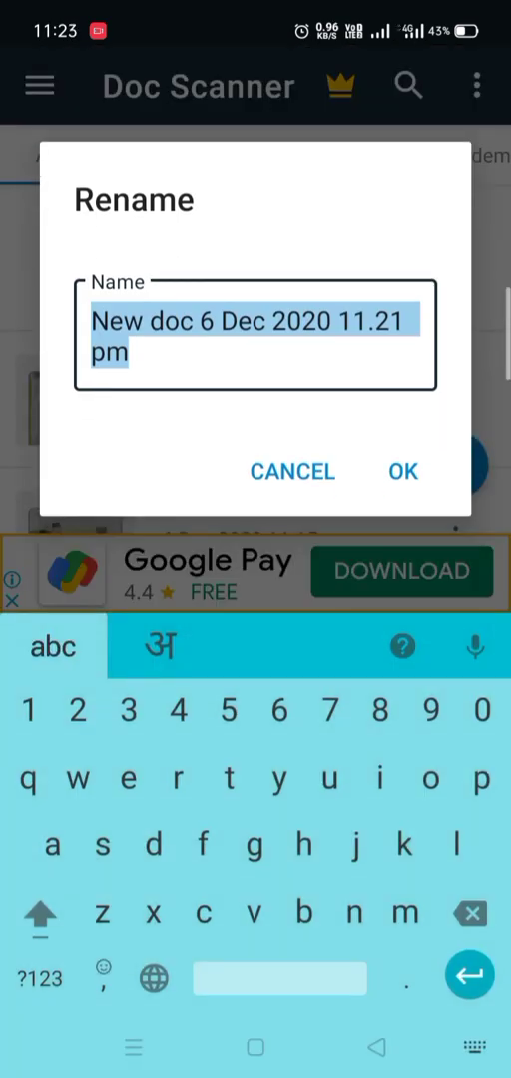
click(40, 913)
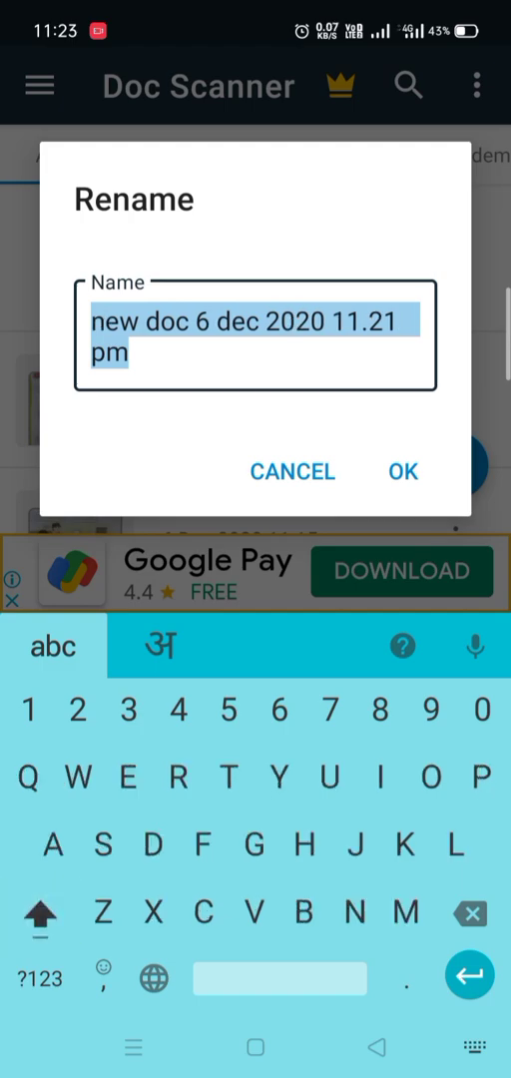
text(Shivani Bose)
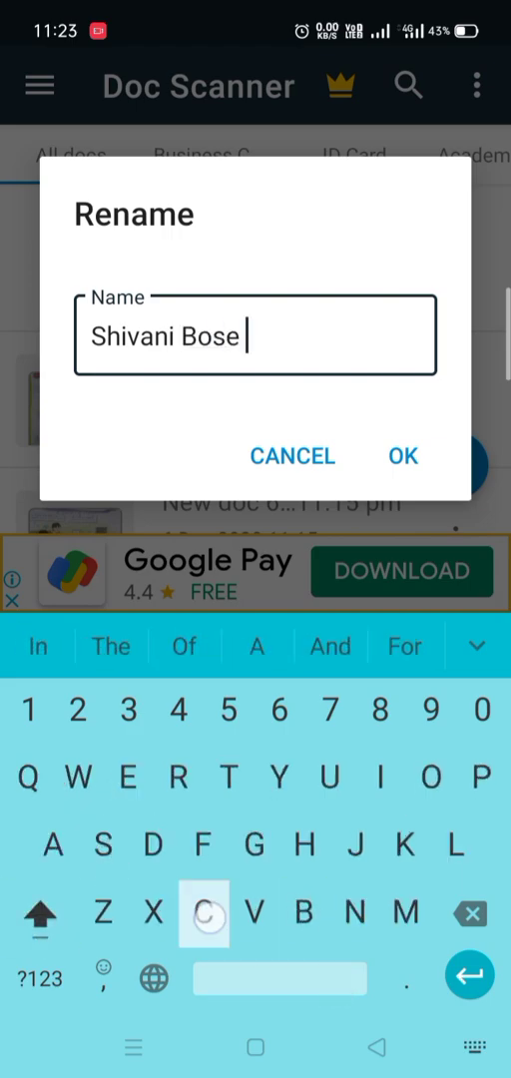
text(Computer PT)
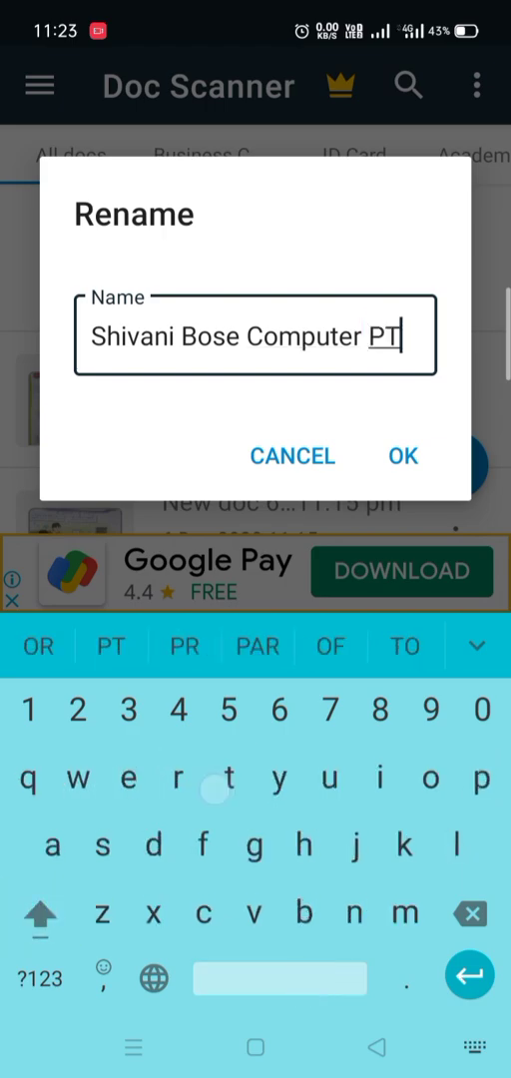
text(2)
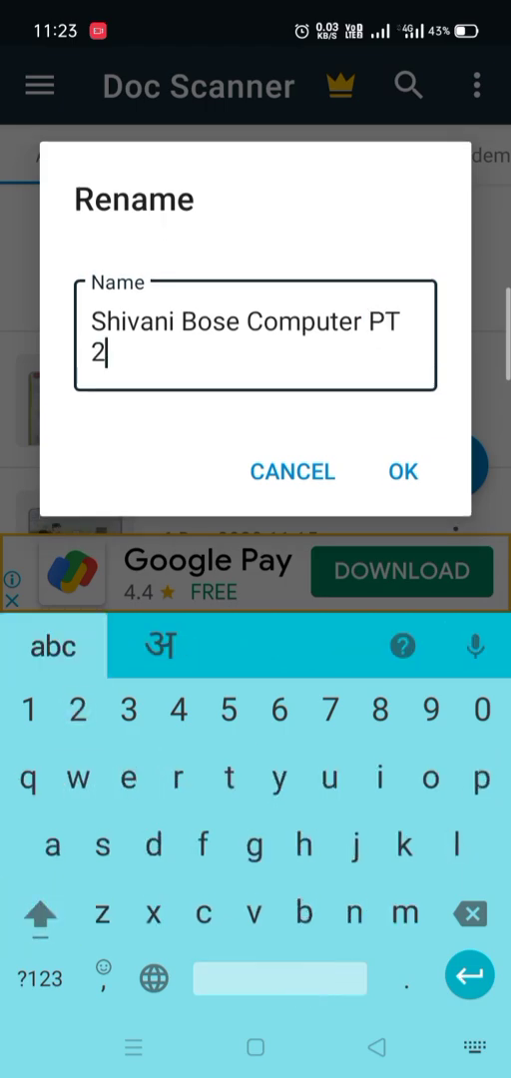
click(402, 471)
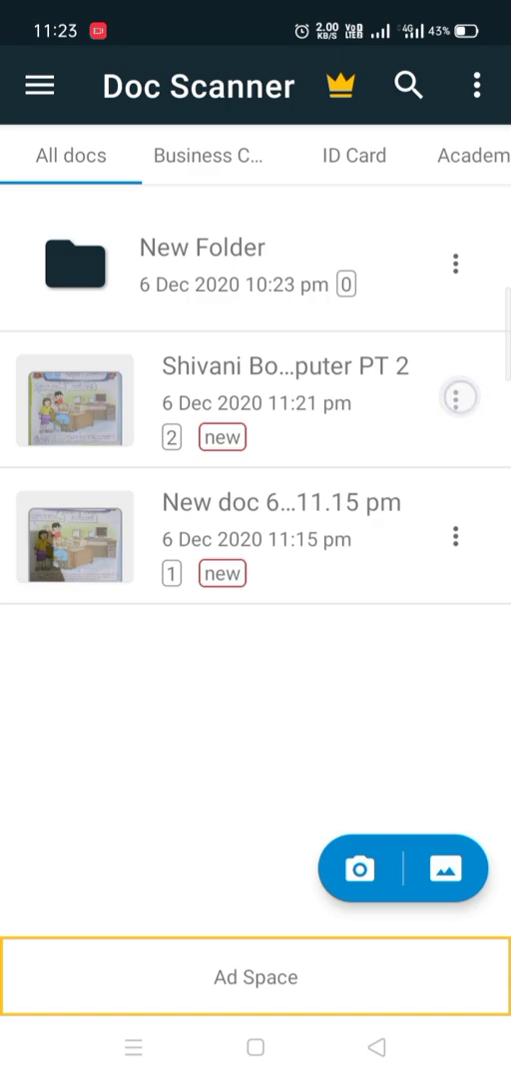
click(459, 396)
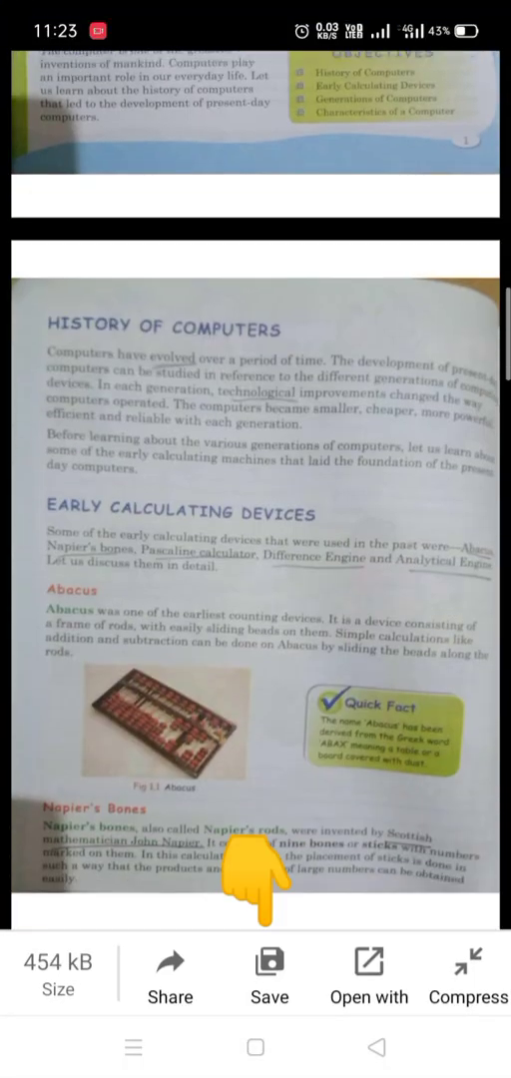
click(269, 973)
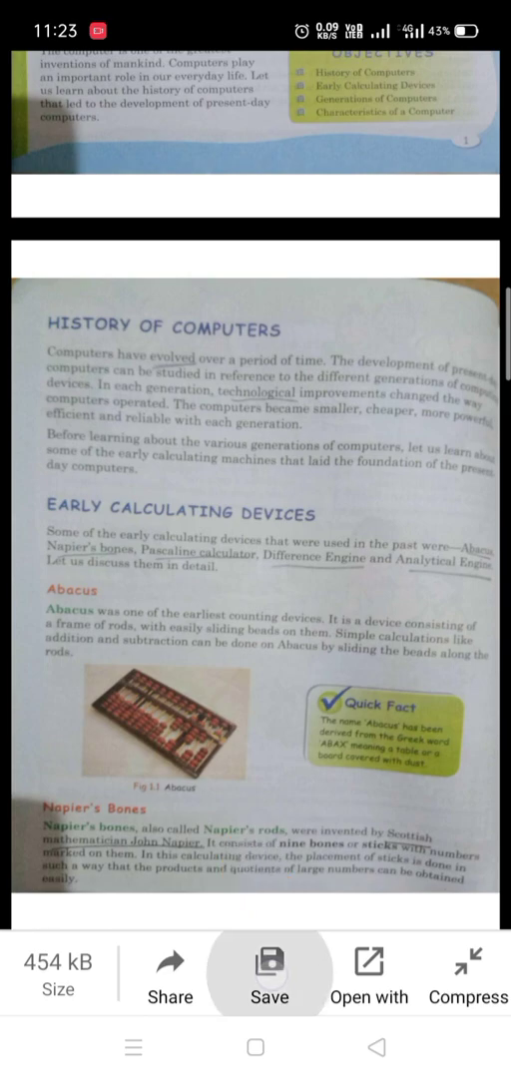
click(269, 972)
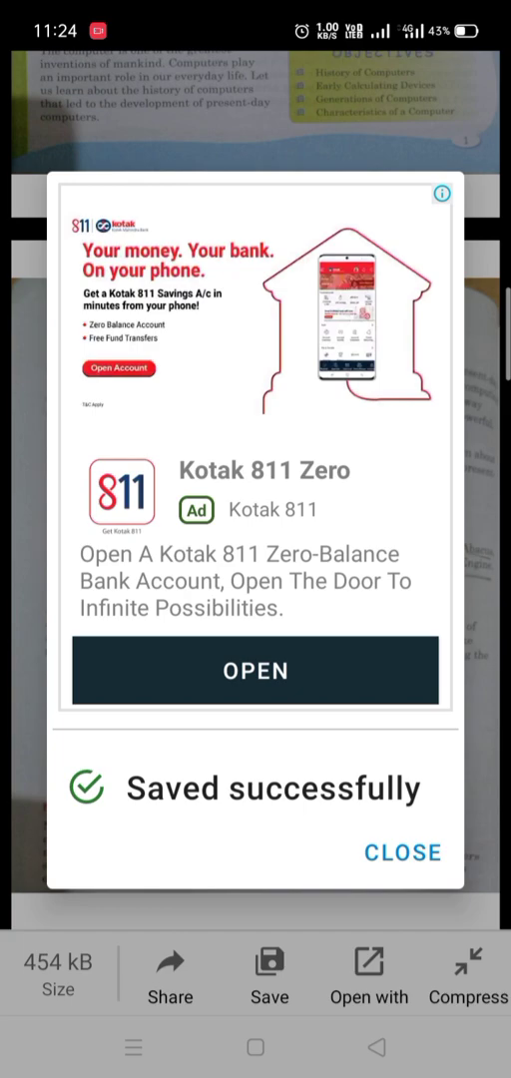
click(401, 853)
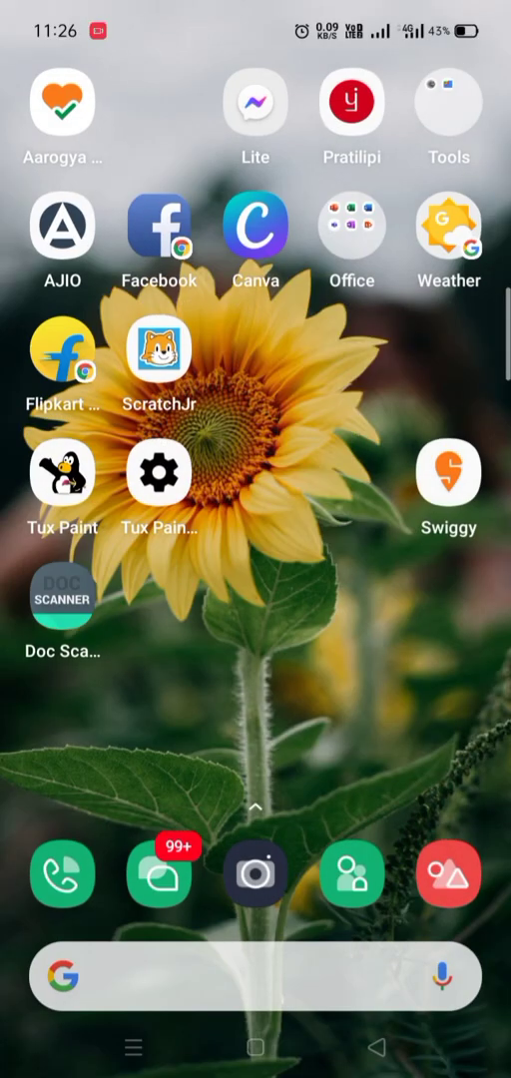
- In File Manager's documents folder, view the 443 KB Computer PT 2 PDF
scroll(left, 3)
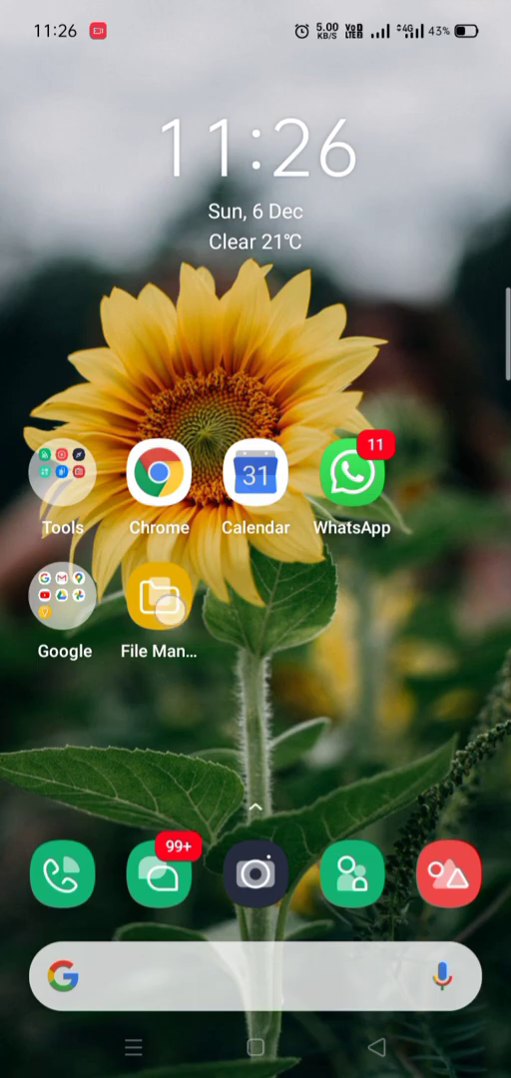
click(158, 599)
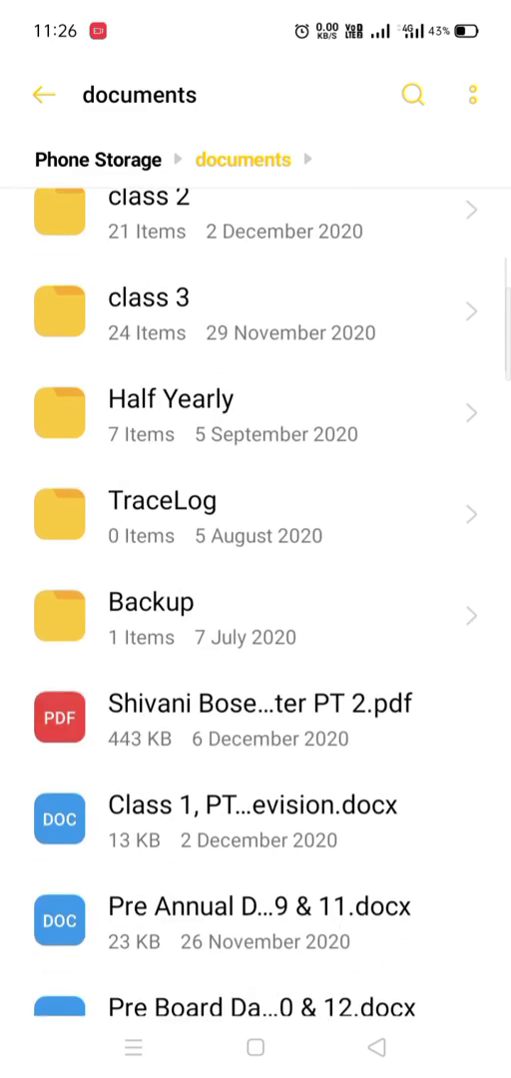
scroll(down, 3)
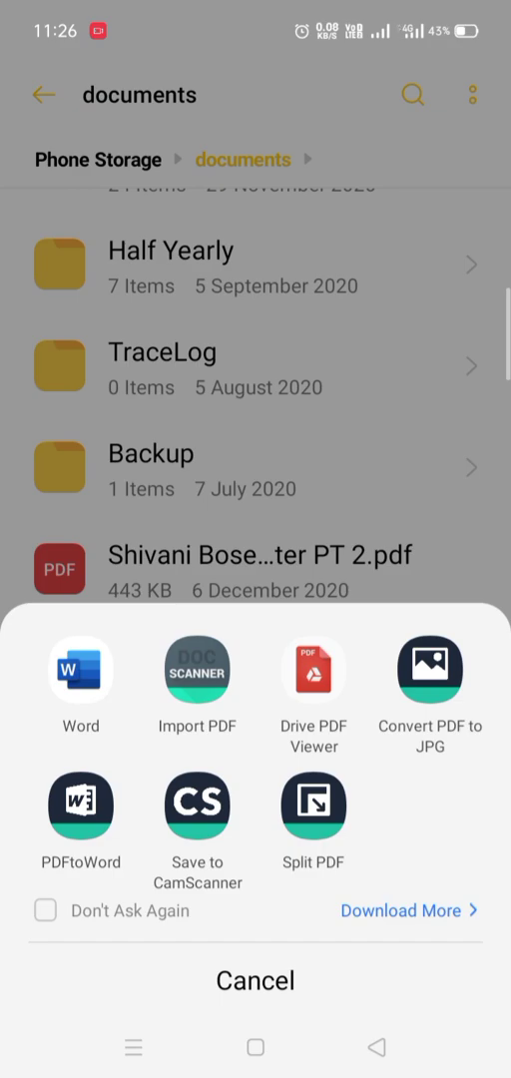
click(312, 669)
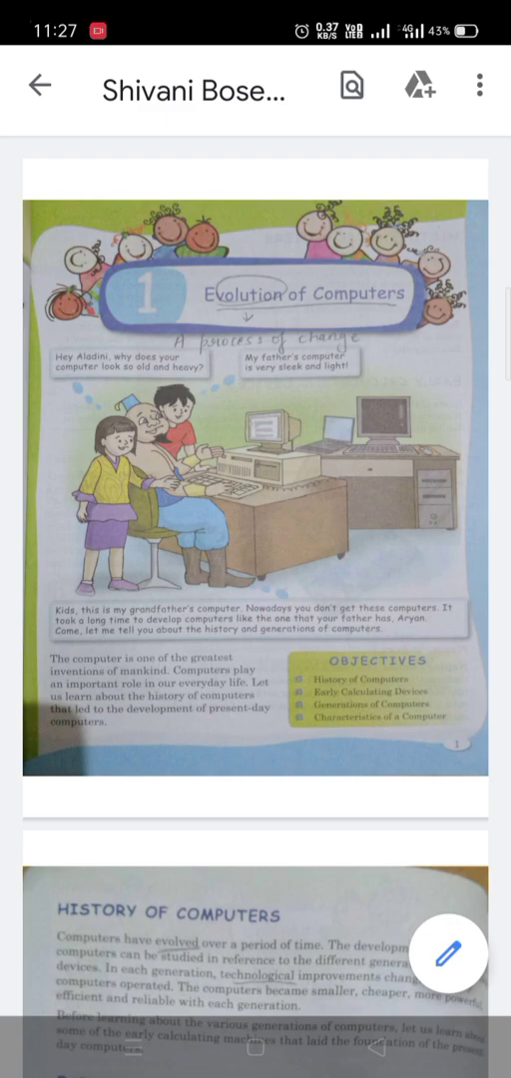
click(38, 88)
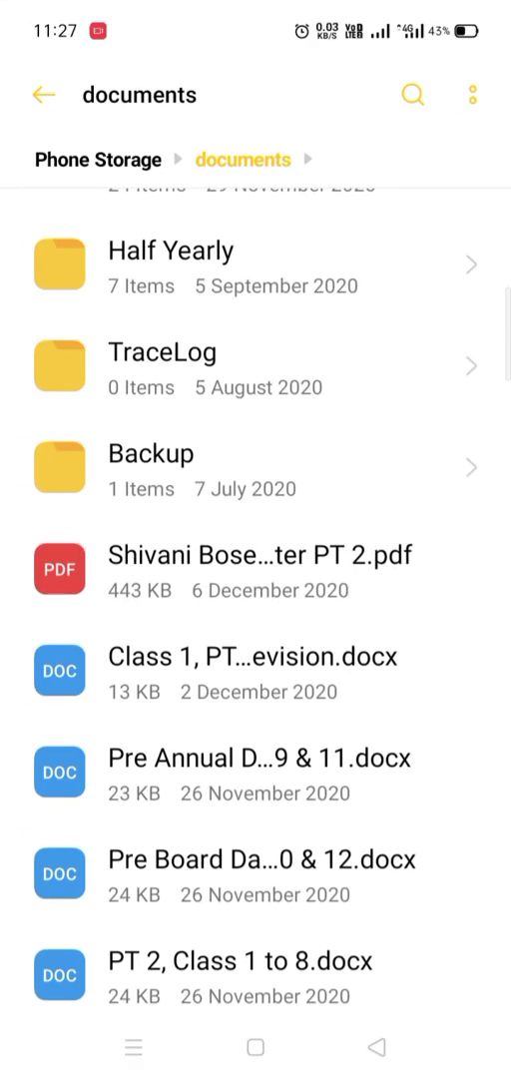